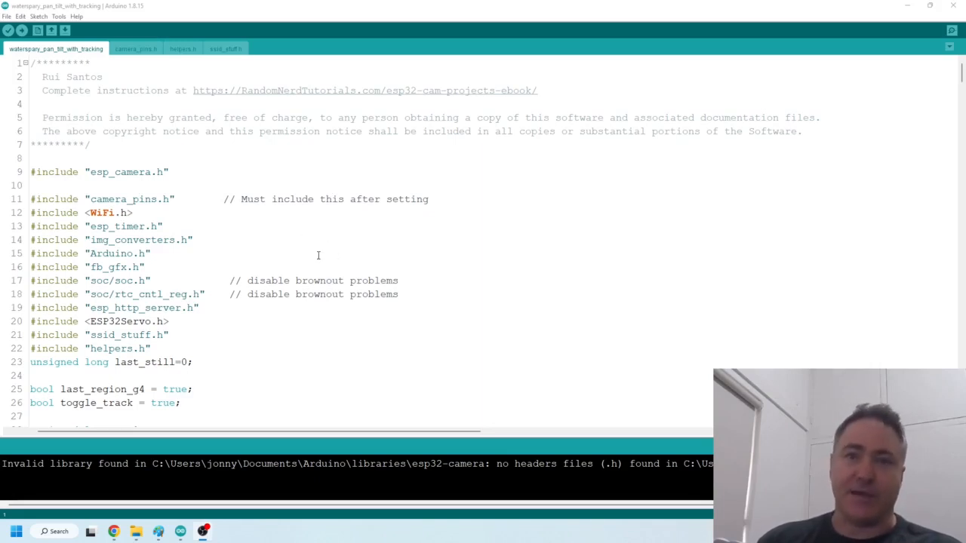
{"action": "mouse_move", "coordinate": [348, 240]}
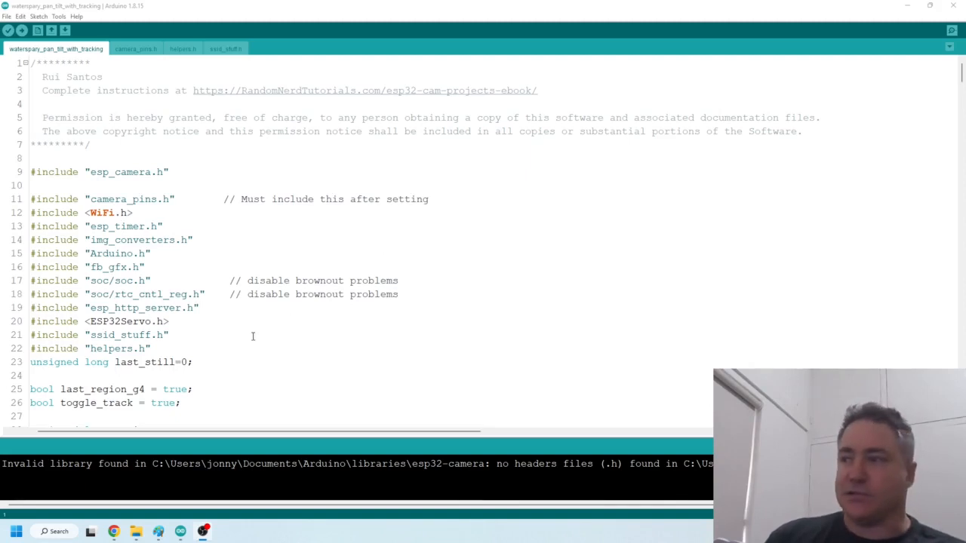
Step: Switch to Chrome to show the paused ESP32-CAM motion sensor video at its motion grid demo
{"action": "left_click", "coordinate": [113, 532]}
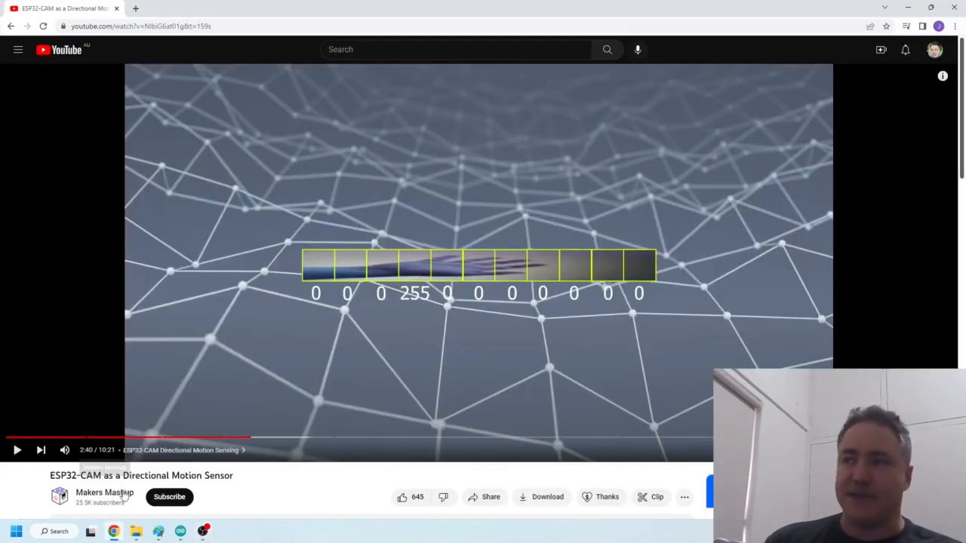
{"action": "mouse_move", "coordinate": [285, 273]}
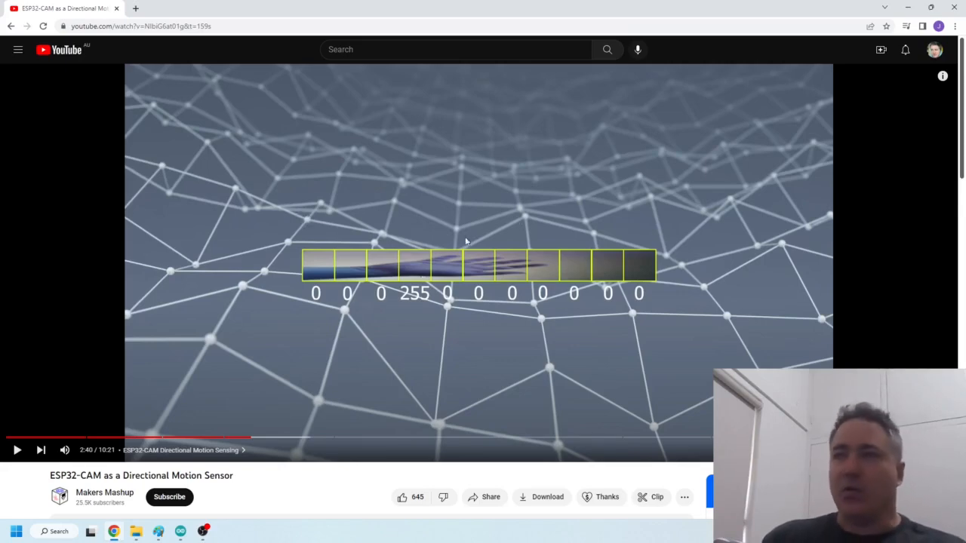
{"action": "mouse_move", "coordinate": [336, 272]}
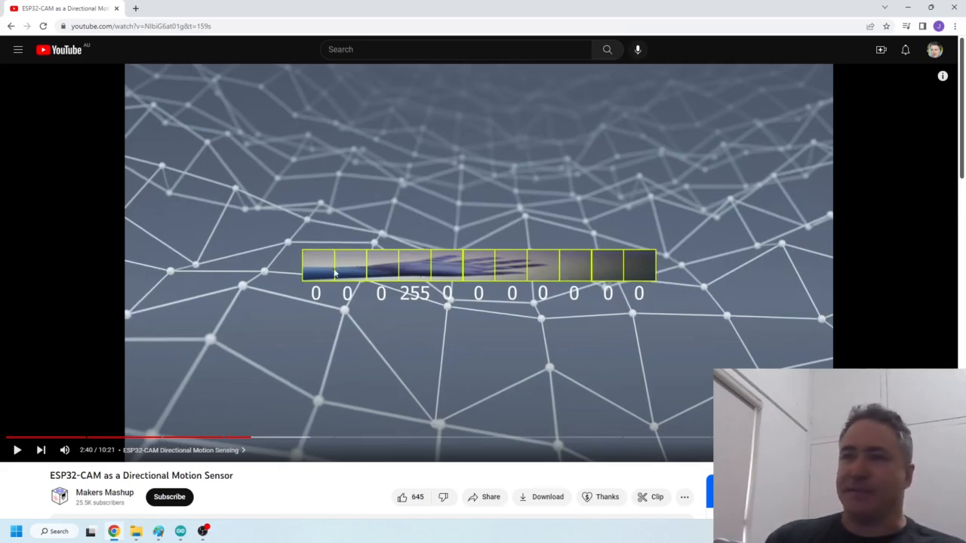
{"action": "mouse_move", "coordinate": [426, 276]}
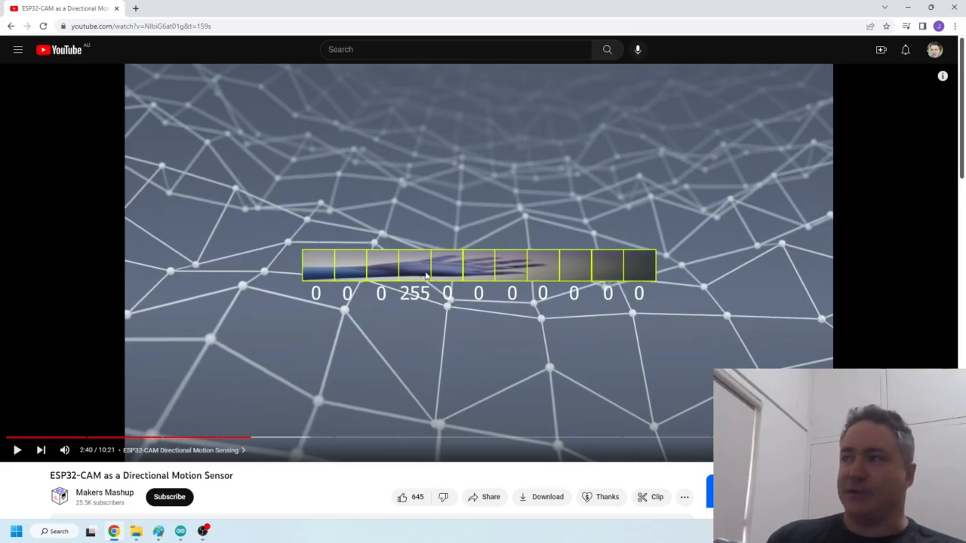
{"action": "mouse_move", "coordinate": [264, 274]}
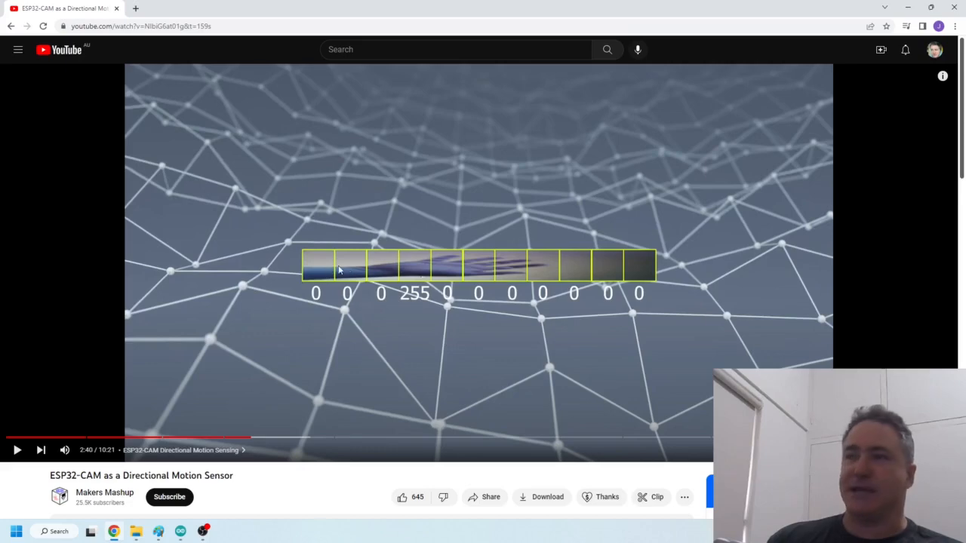
{"action": "mouse_move", "coordinate": [602, 272]}
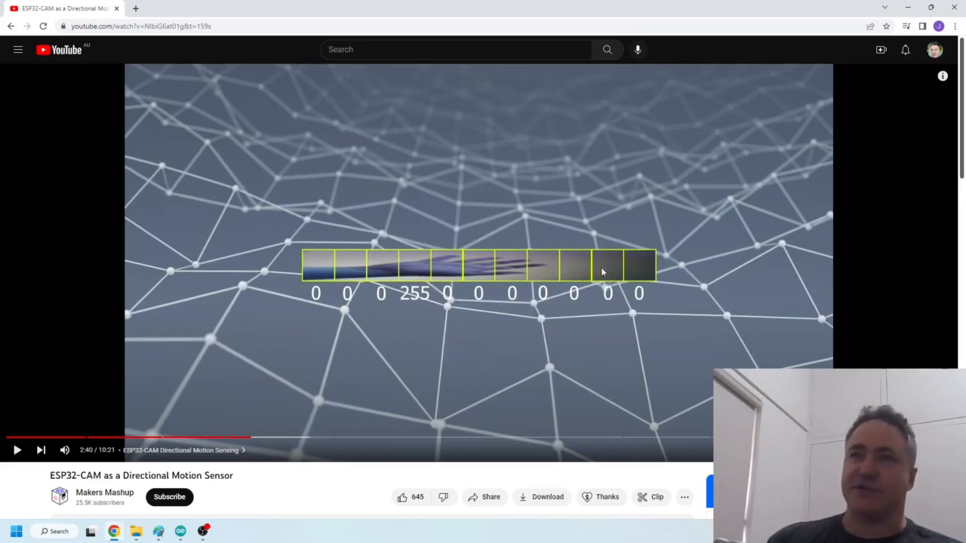
{"action": "mouse_move", "coordinate": [581, 262]}
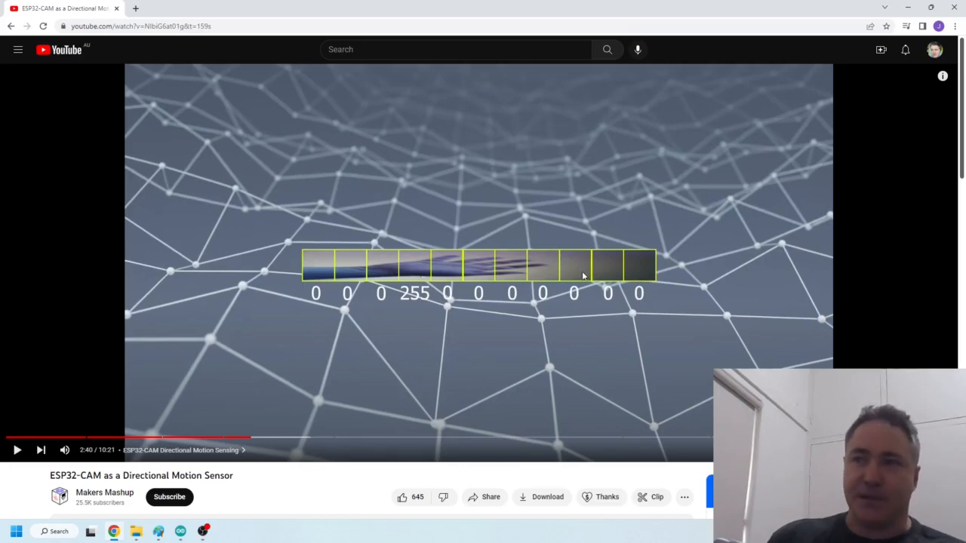
{"action": "mouse_move", "coordinate": [568, 263]}
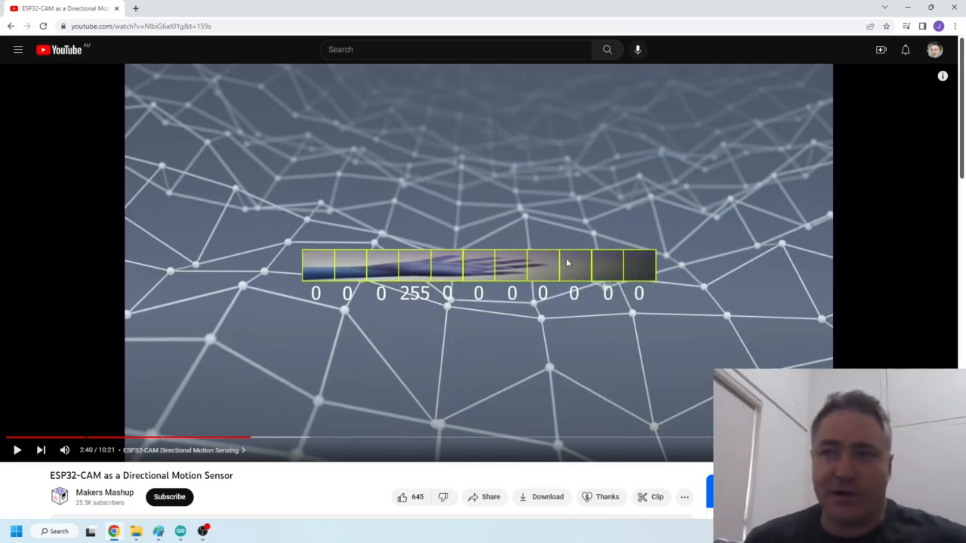
{"action": "mouse_move", "coordinate": [538, 243]}
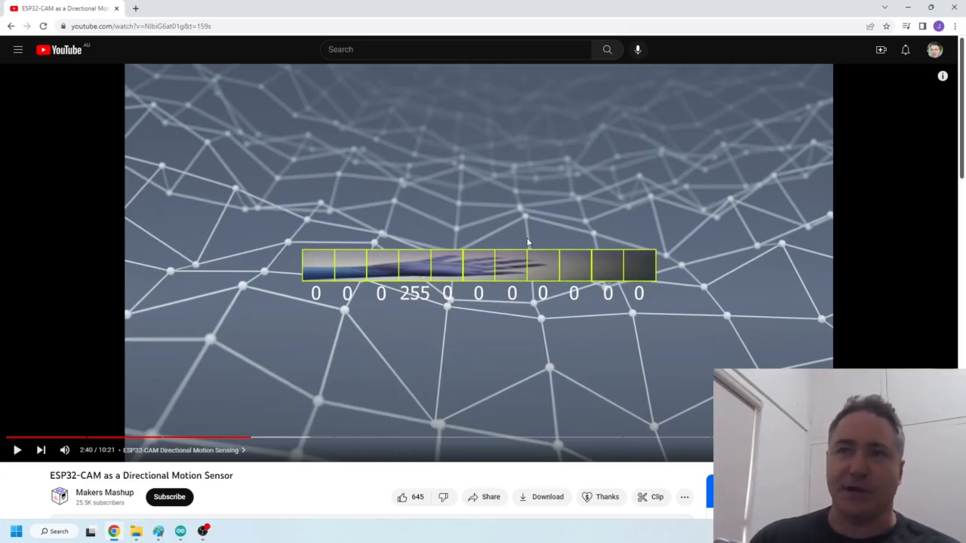
{"action": "mouse_move", "coordinate": [415, 264]}
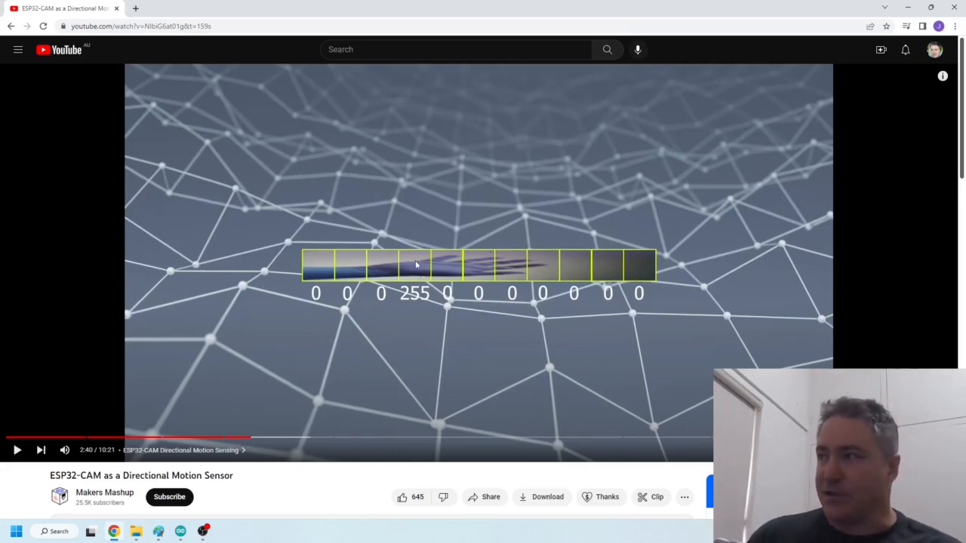
{"action": "mouse_move", "coordinate": [755, 276]}
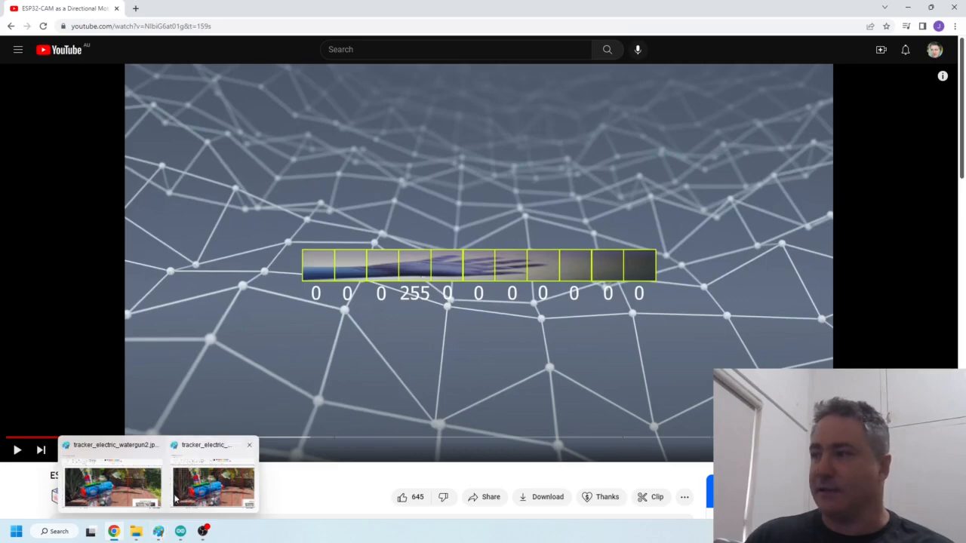
Step: Bring tracker_electric_watergun.jpg with its red and orange grid lines to the front in Paint
{"action": "left_click", "coordinate": [113, 487]}
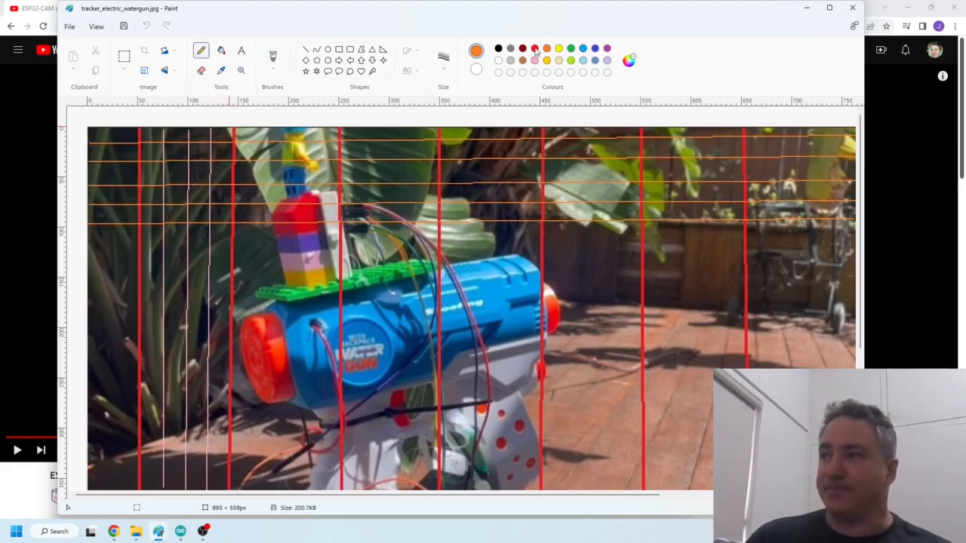
{"action": "mouse_move", "coordinate": [370, 151]}
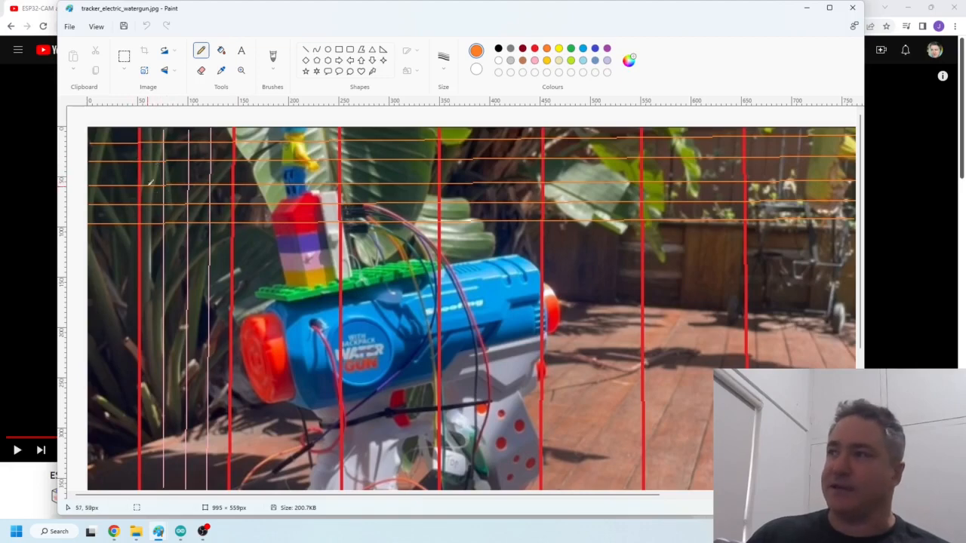
{"action": "mouse_move", "coordinate": [166, 158]}
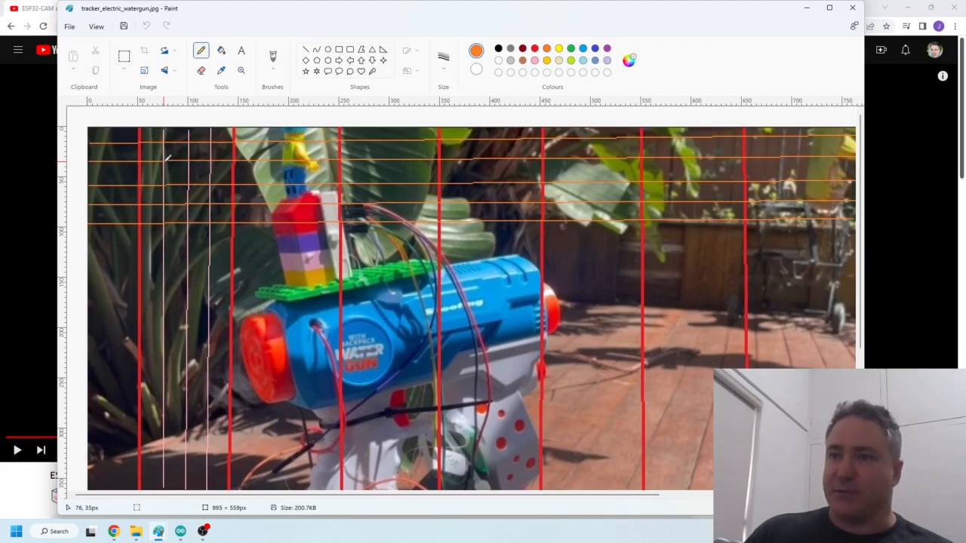
{"action": "mouse_move", "coordinate": [160, 255]}
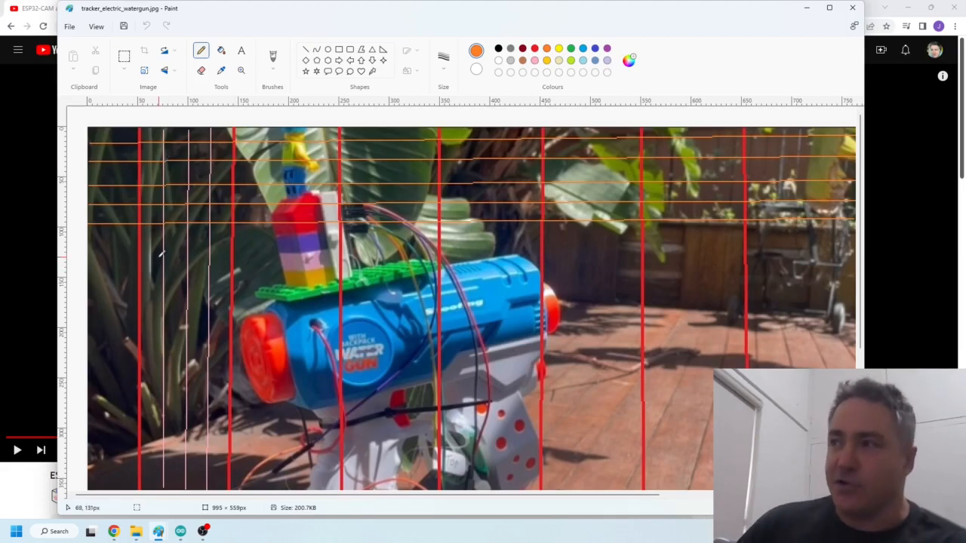
{"action": "mouse_move", "coordinate": [157, 297]}
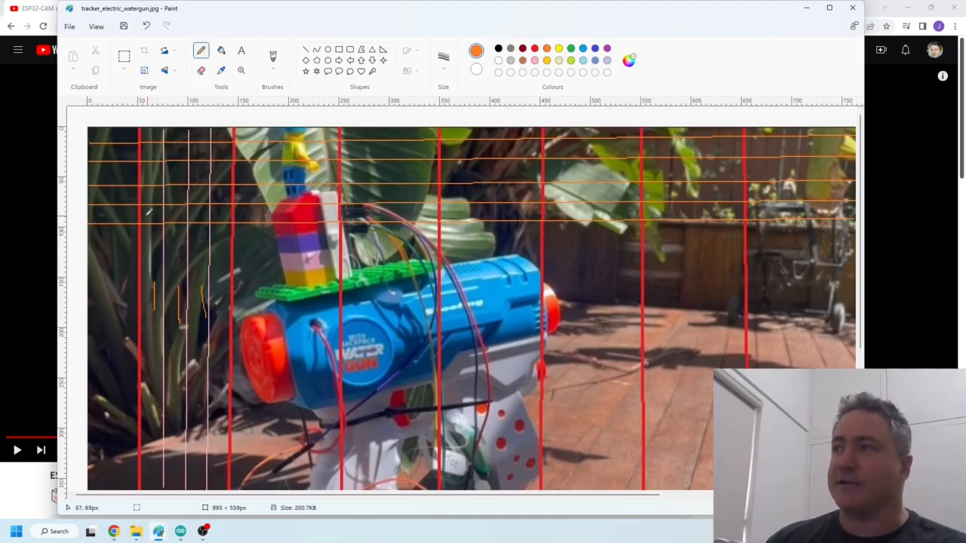
{"action": "mouse_move", "coordinate": [140, 162]}
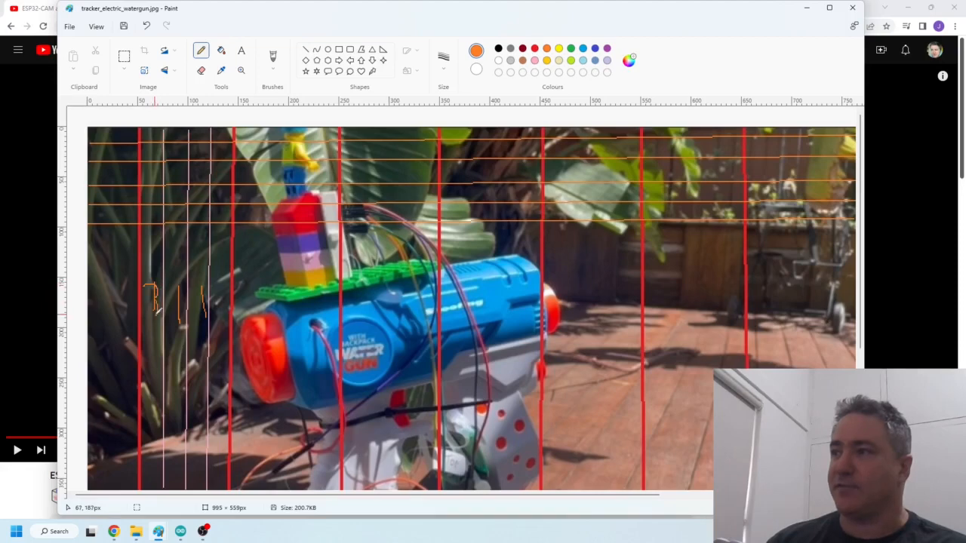
Step: Hand-write orange numbers, roughly '3 4 12', in the narrow strips left of the gun
{"action": "left_click_drag", "start_coordinate": [151, 313], "coordinate": [181, 291]}
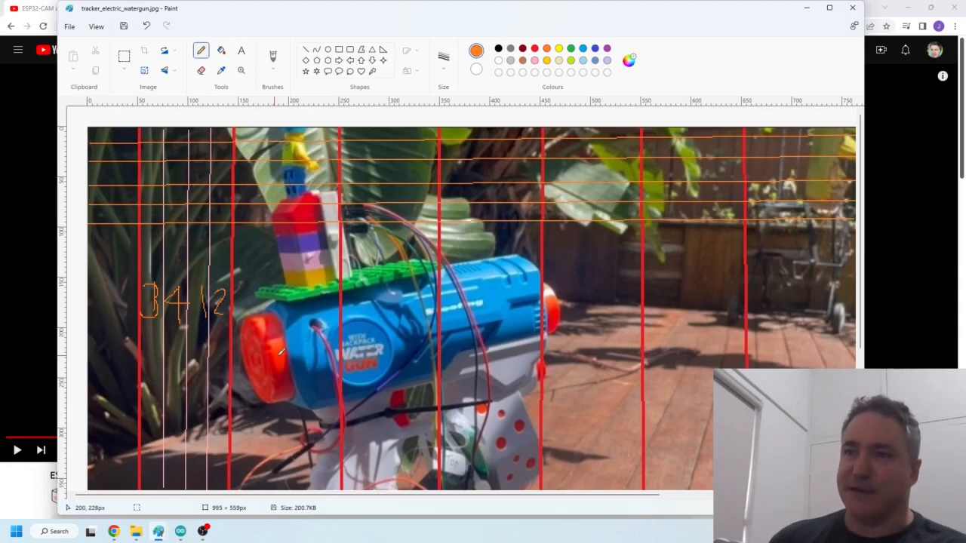
{"action": "mouse_move", "coordinate": [159, 532]}
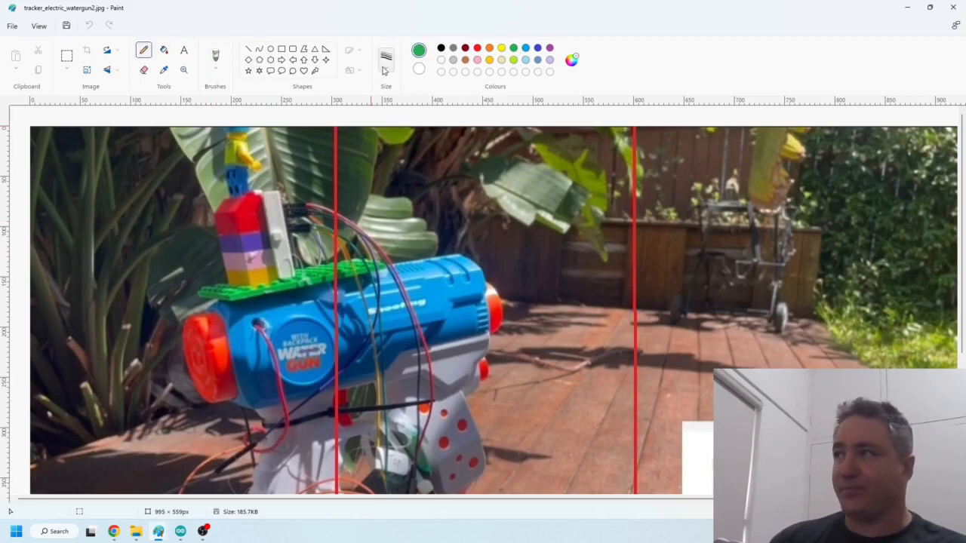
Step: Draw a green zigzag, a pink vertical line and a blue mark on the water-gun photo
{"action": "left_click", "coordinate": [385, 59]}
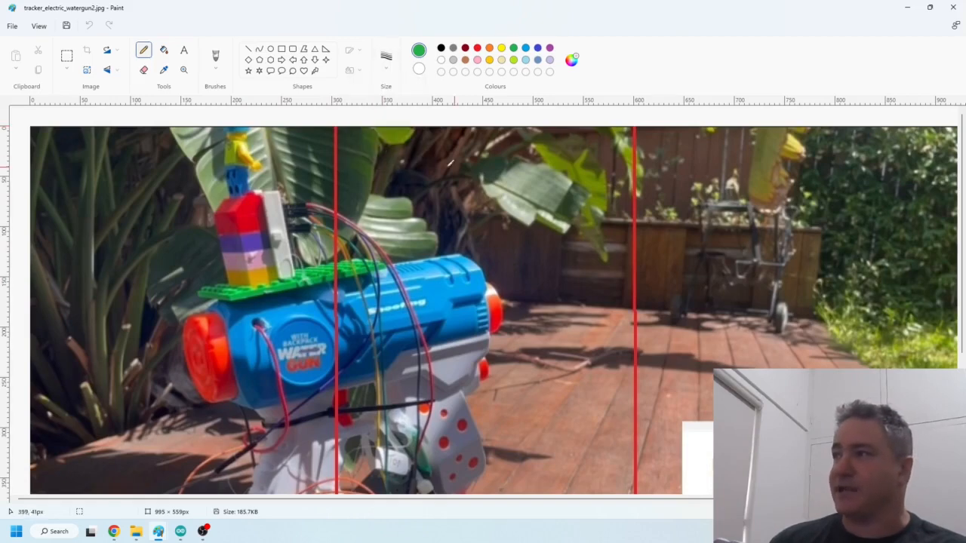
{"action": "mouse_move", "coordinate": [265, 158]}
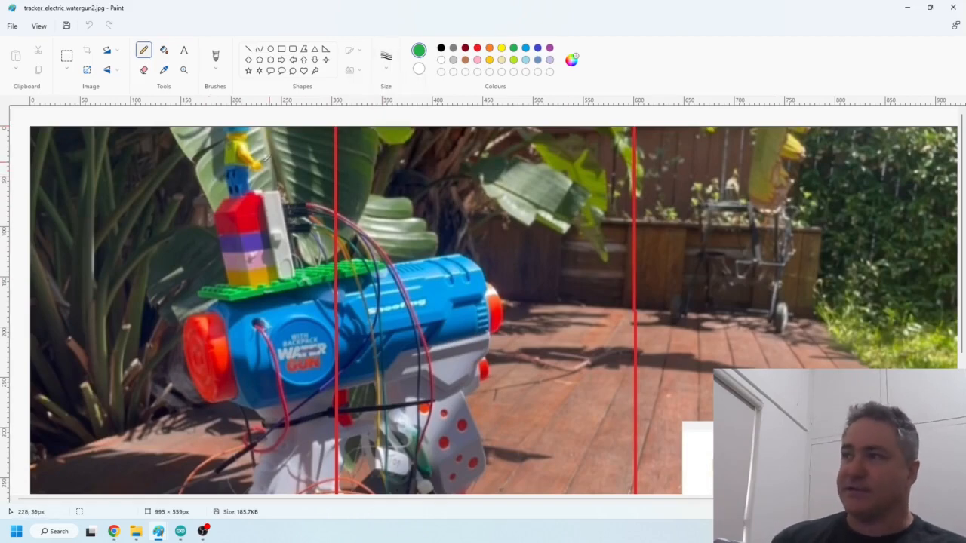
{"action": "left_click_drag", "start_coordinate": [280, 158], "coordinate": [272, 438]}
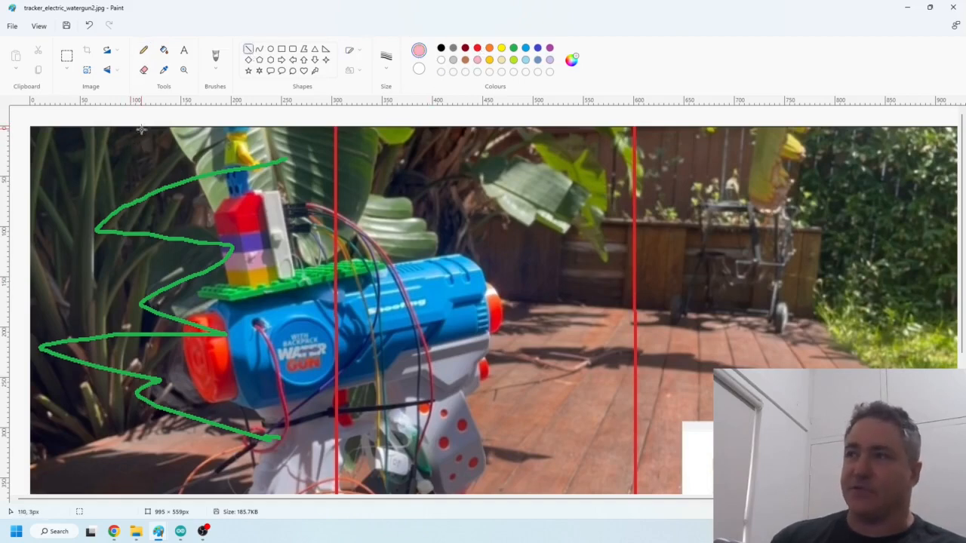
{"action": "left_click_drag", "start_coordinate": [126, 129], "coordinate": [102, 453]}
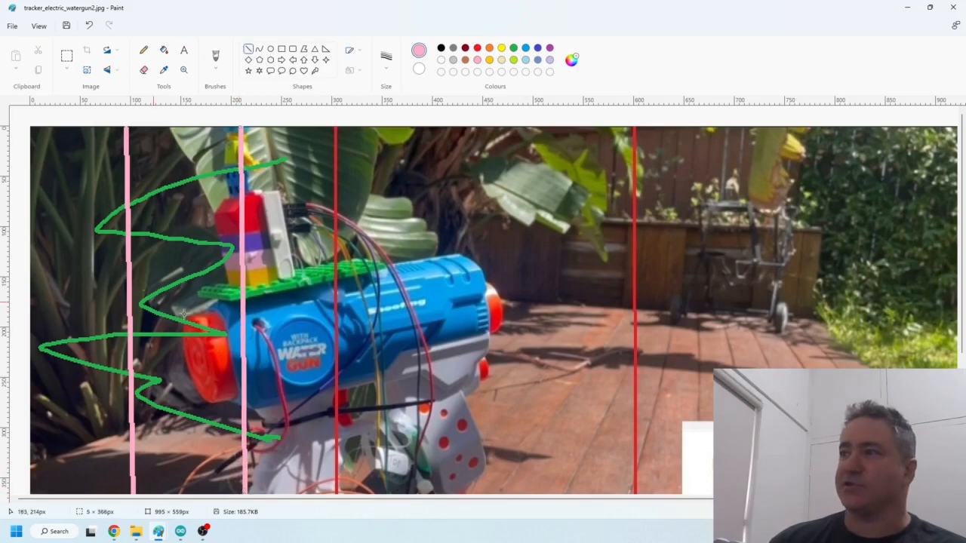
{"action": "mouse_move", "coordinate": [185, 217]}
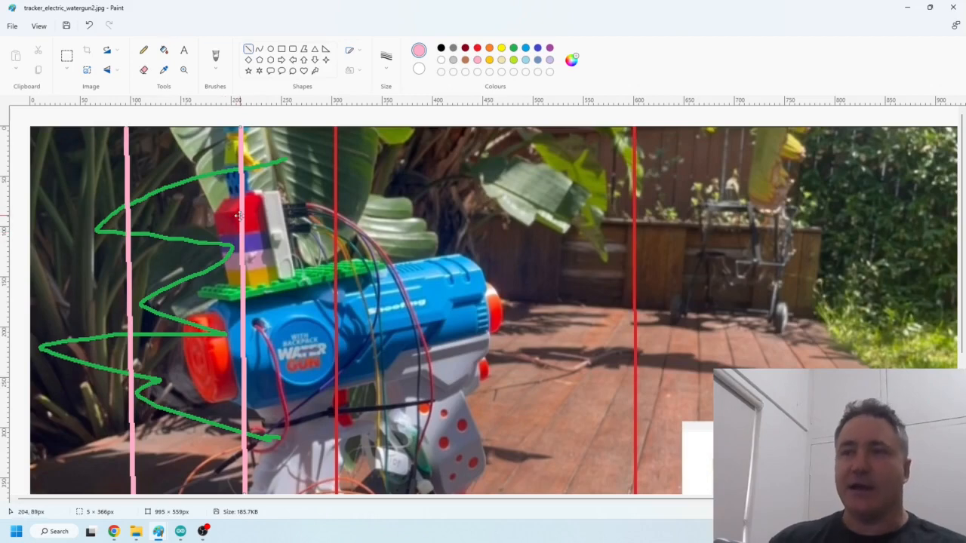
{"action": "mouse_move", "coordinate": [238, 206]}
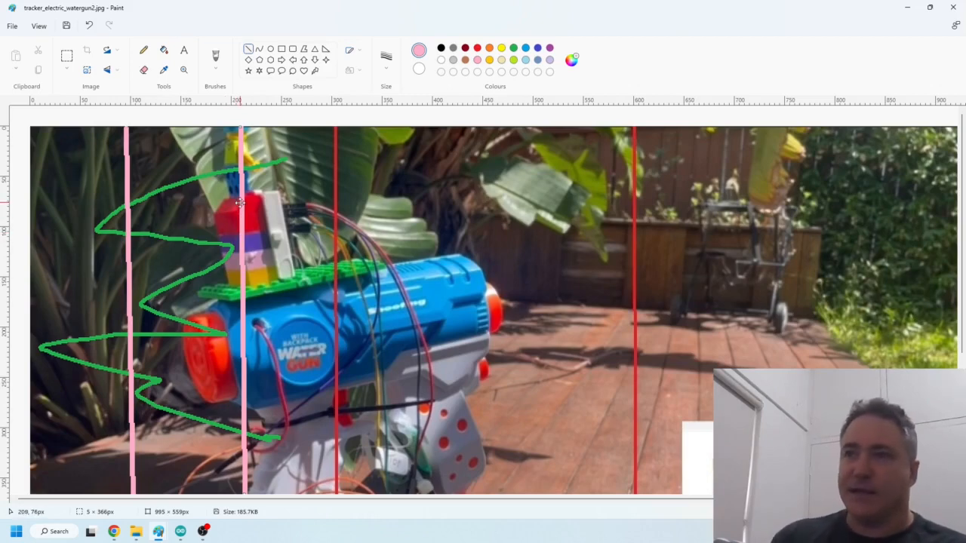
{"action": "mouse_move", "coordinate": [368, 240]}
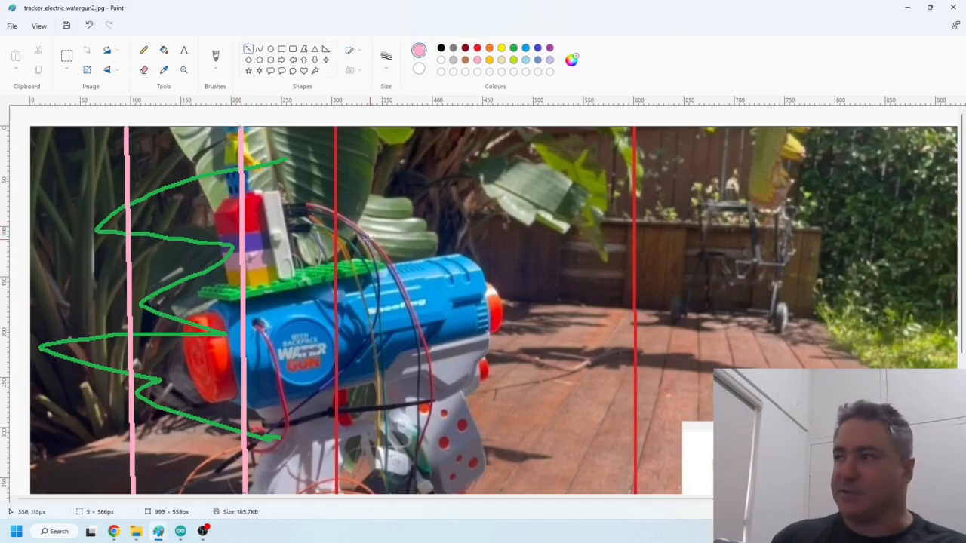
{"action": "mouse_move", "coordinate": [275, 180]}
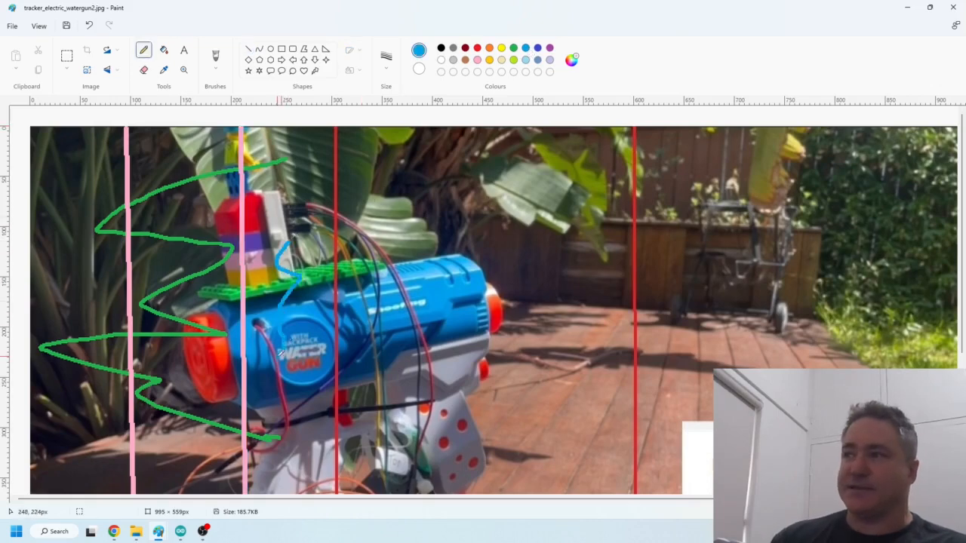
{"action": "left_click_drag", "start_coordinate": [283, 178], "coordinate": [294, 419]}
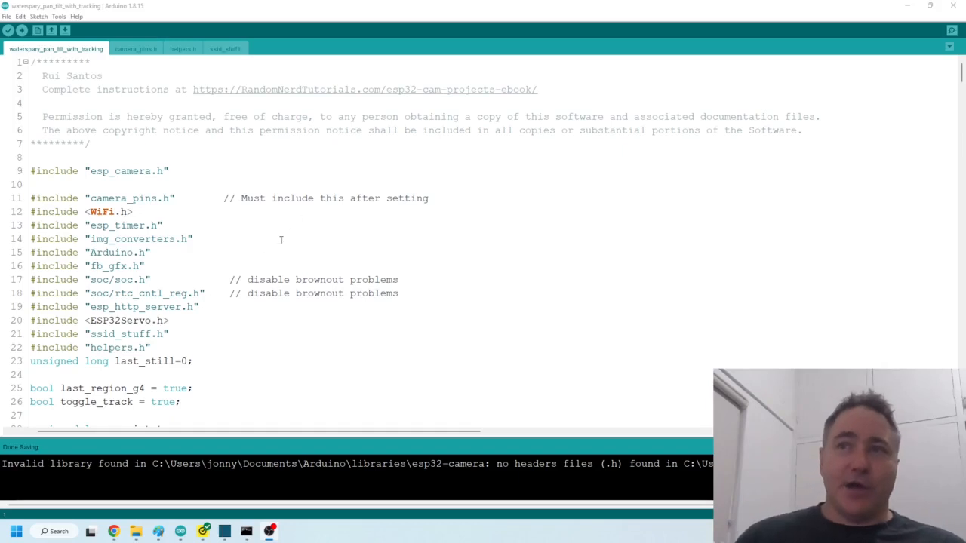
{"action": "mouse_move", "coordinate": [338, 283]}
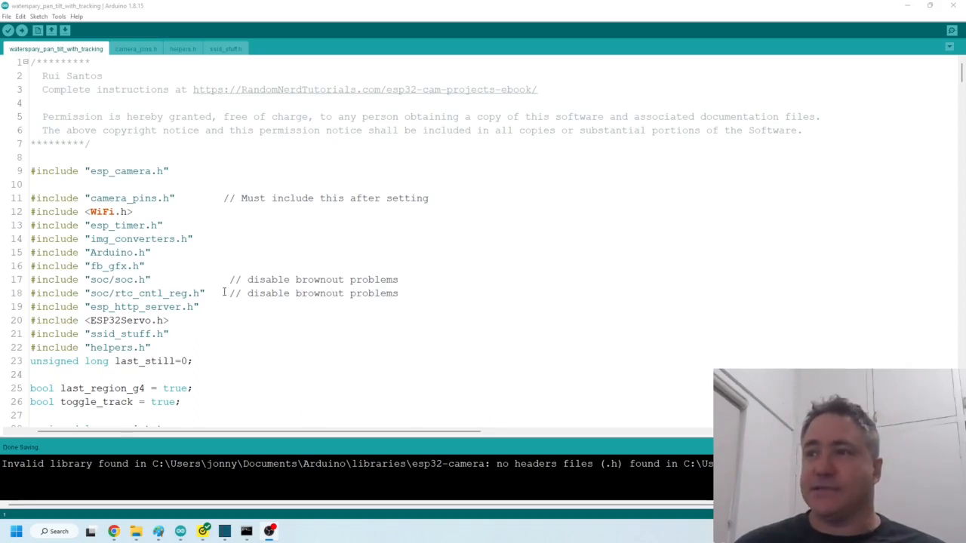
Step: Scroll from the #include lines down to the stream_handler function
{"action": "scroll", "scroll_direction": "down", "scroll_amount": 3}
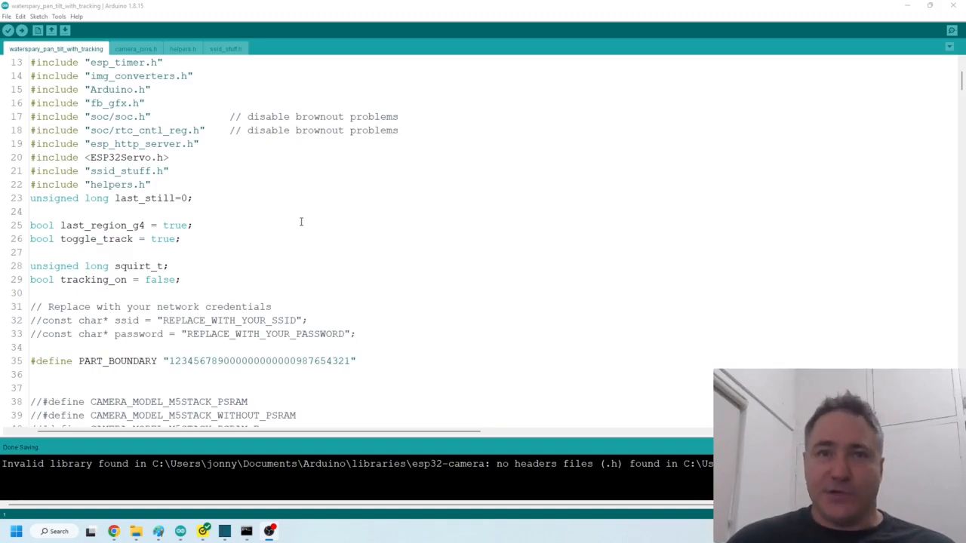
{"action": "scroll", "scroll_direction": "down", "scroll_amount": 3}
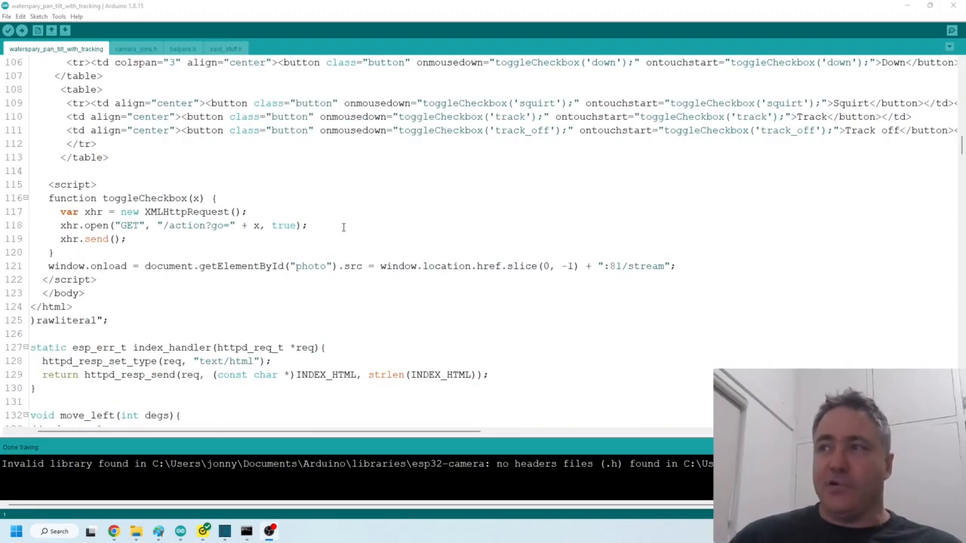
{"action": "scroll", "scroll_direction": "down", "scroll_amount": 3}
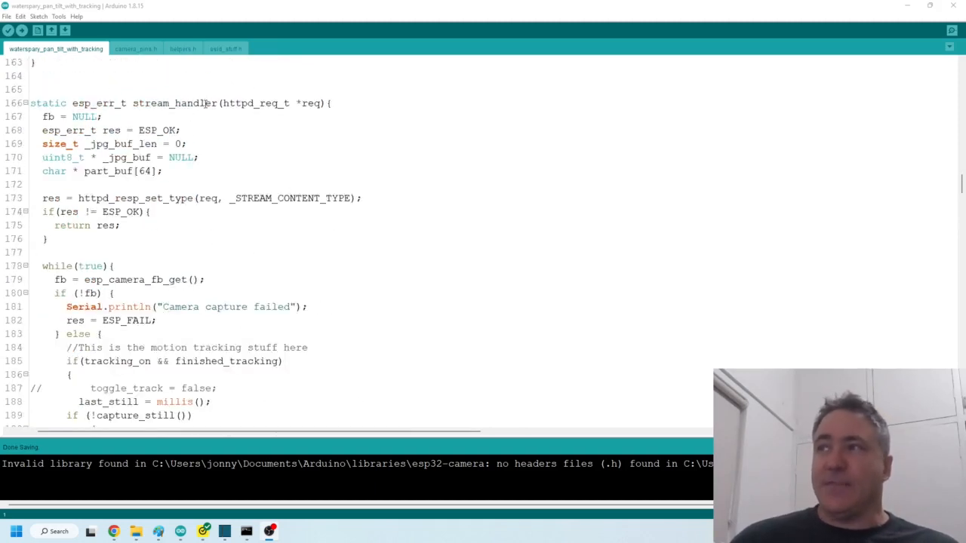
{"action": "double_click", "coordinate": [175, 104]}
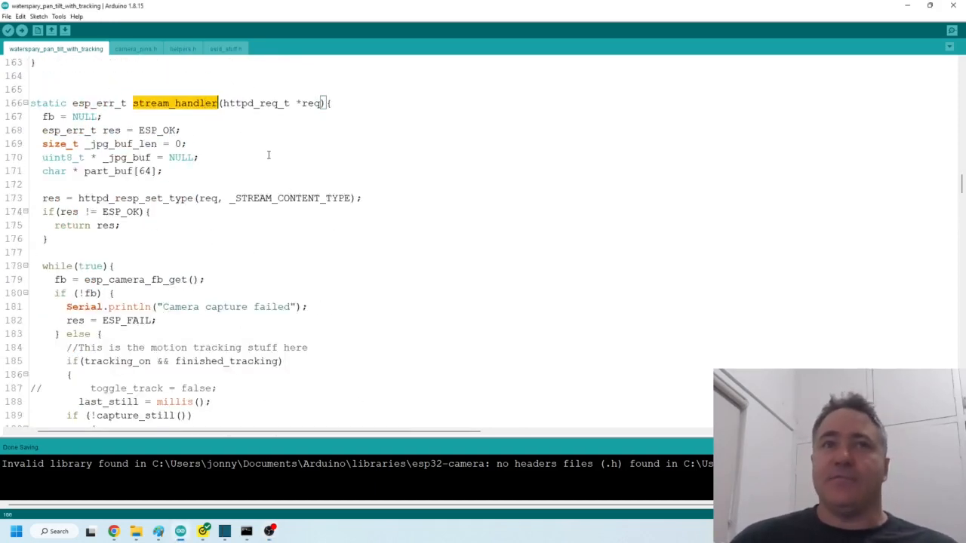
{"action": "scroll", "scroll_direction": "down", "scroll_amount": 3}
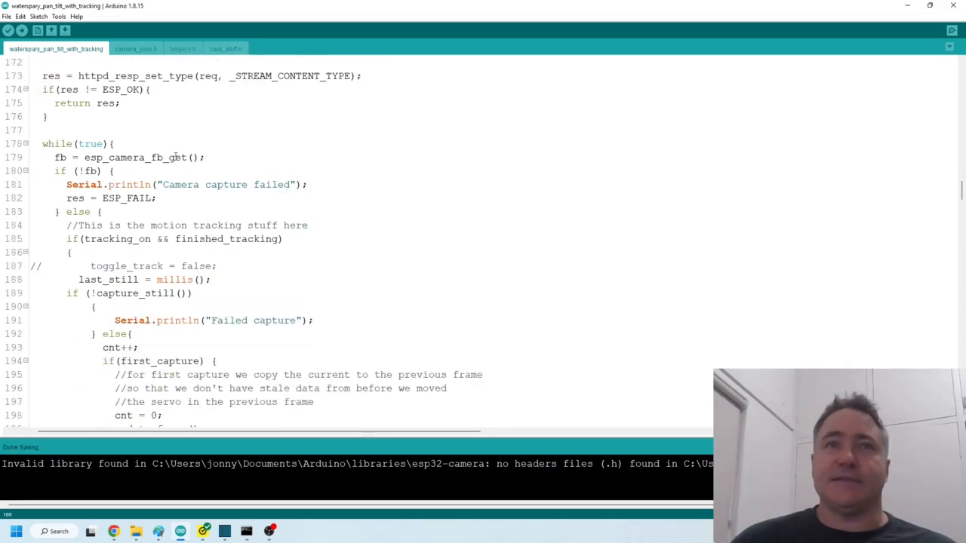
{"action": "double_click", "coordinate": [134, 157]}
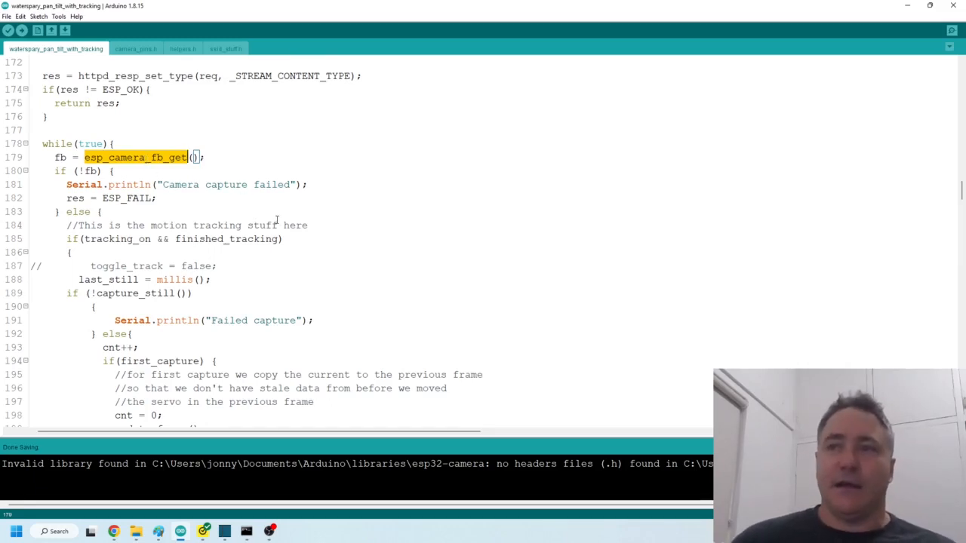
{"action": "scroll", "scroll_direction": "down", "scroll_amount": 3}
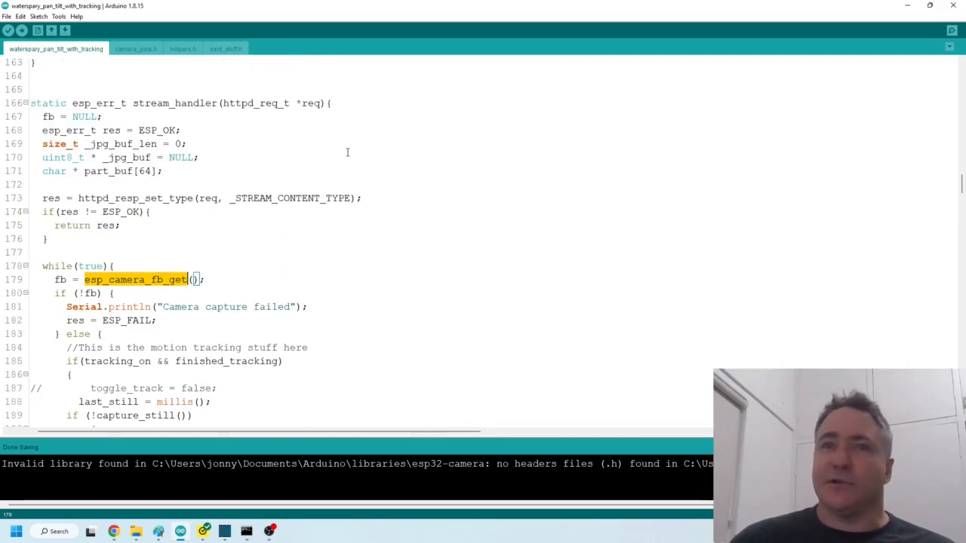
{"action": "mouse_move", "coordinate": [380, 180]}
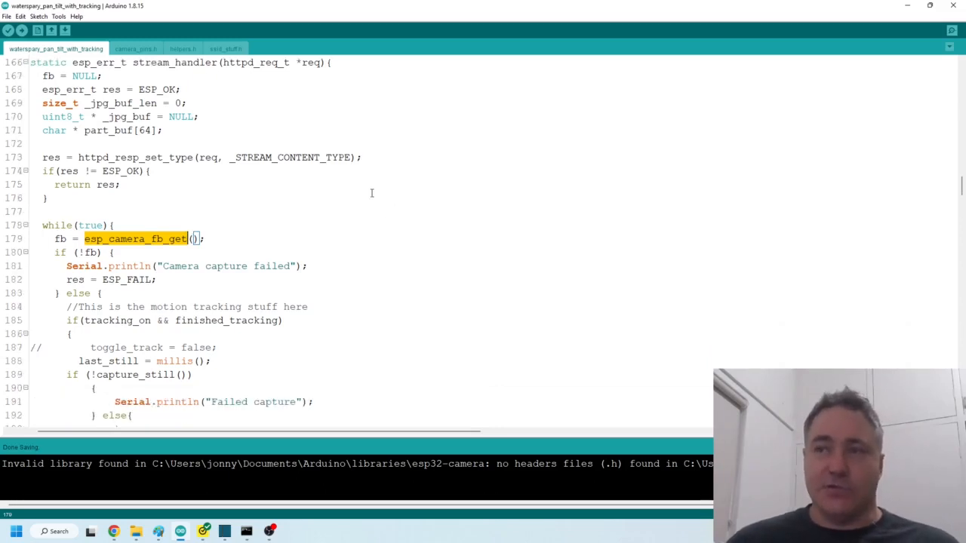
{"action": "scroll", "scroll_direction": "down", "scroll_amount": 3}
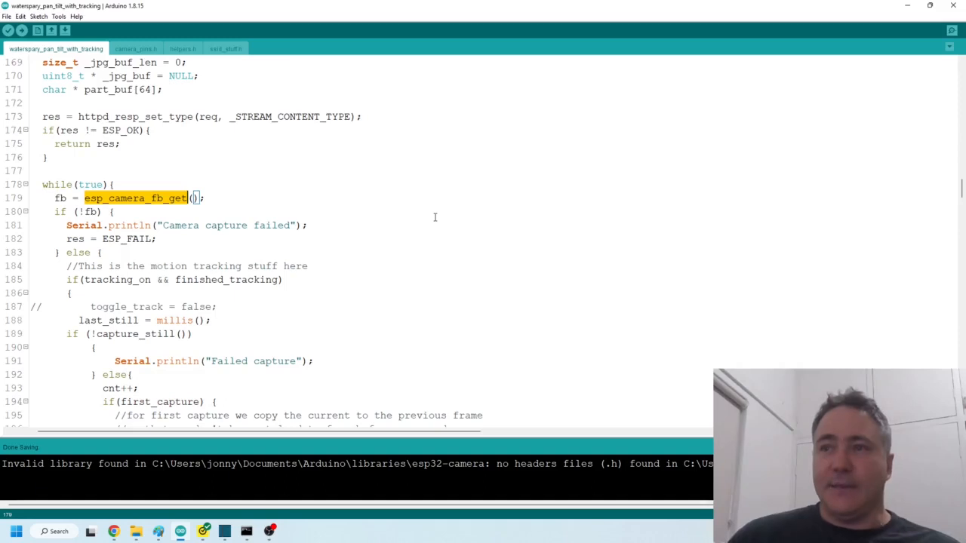
{"action": "scroll", "scroll_direction": "down", "scroll_amount": 3}
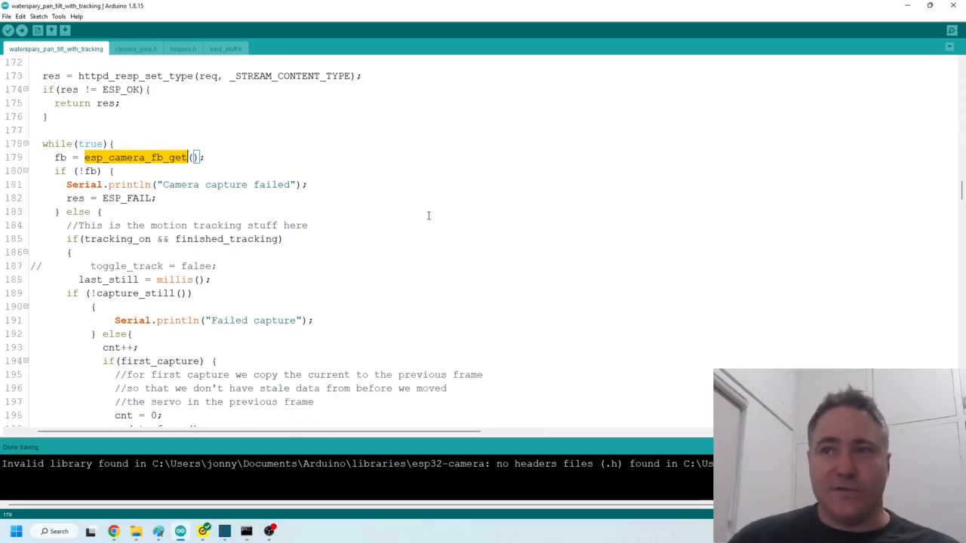
{"action": "mouse_move", "coordinate": [410, 246]}
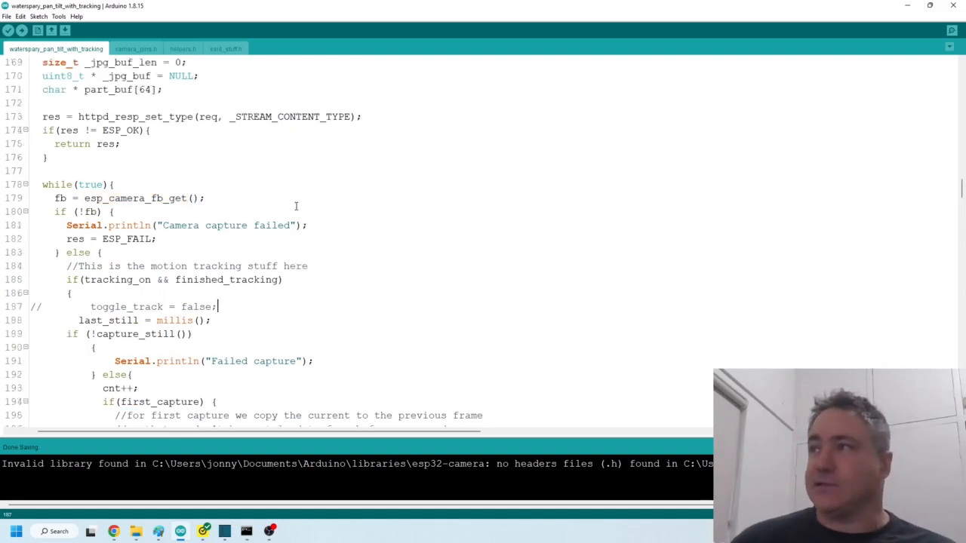
{"action": "scroll", "scroll_direction": "down", "scroll_amount": 3}
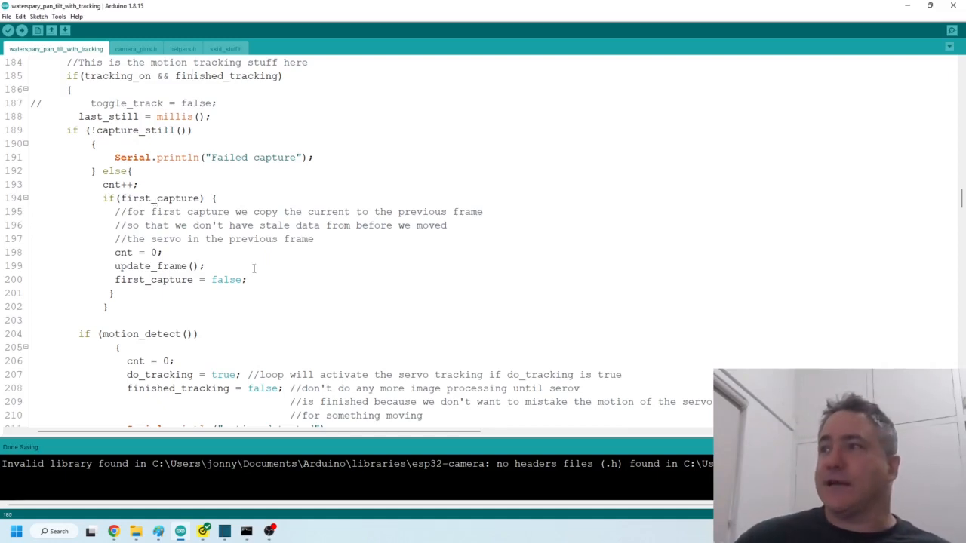
Step: Highlight the update_frame call and scroll to the motion_detect else-branch
{"action": "double_click", "coordinate": [153, 266]}
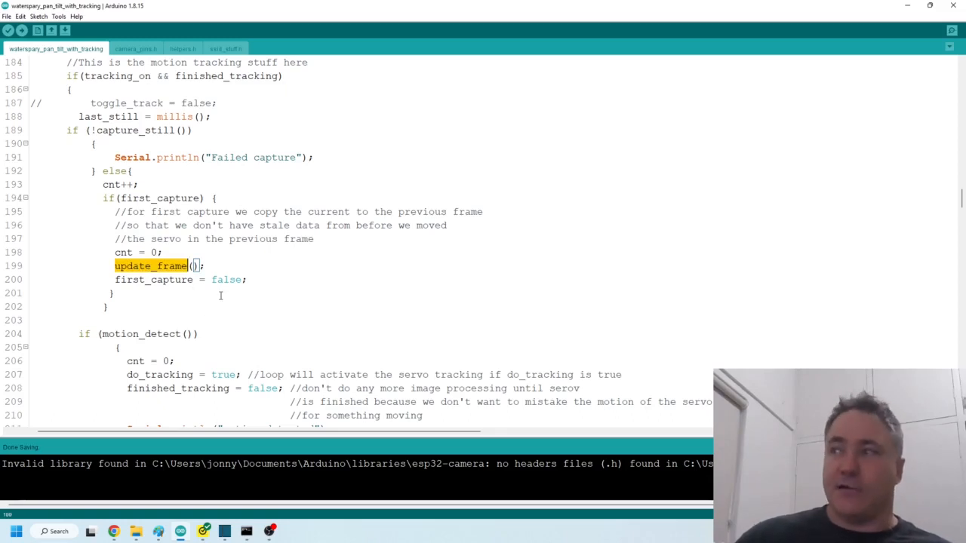
{"action": "scroll", "scroll_direction": "down", "scroll_amount": 3}
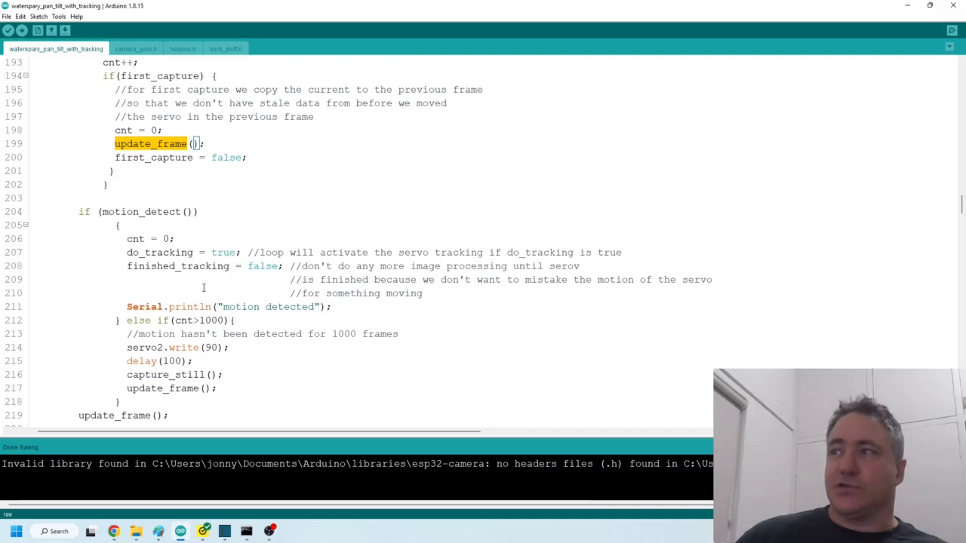
{"action": "mouse_move", "coordinate": [174, 239]}
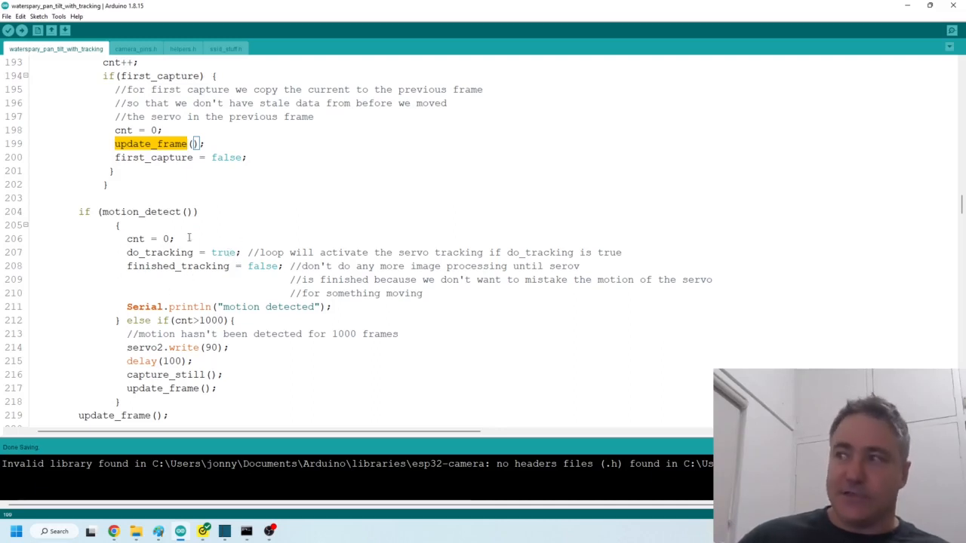
{"action": "mouse_move", "coordinate": [211, 252]}
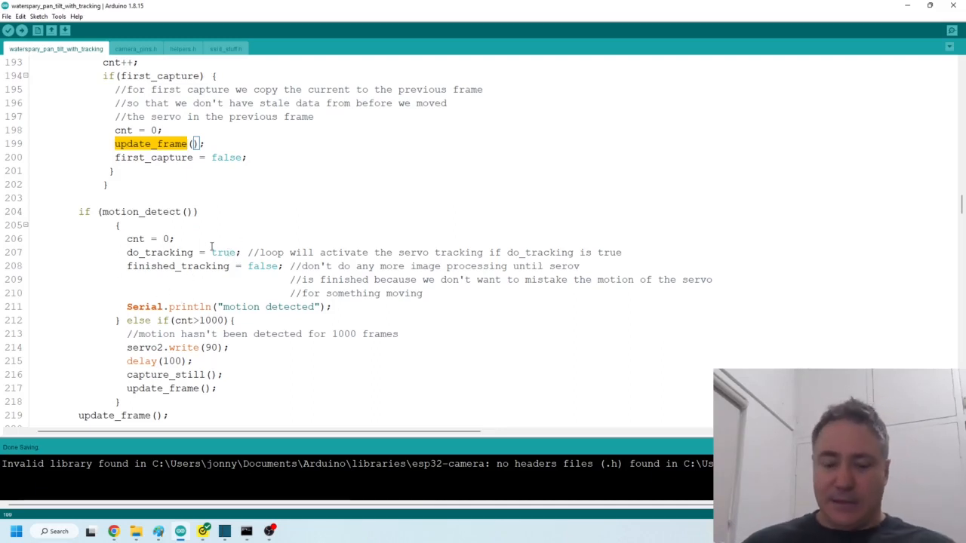
Step: Scroll to void loop() and highlight the tracking_on condition and the move_right call
{"action": "scroll", "scroll_direction": "down", "scroll_amount": 3}
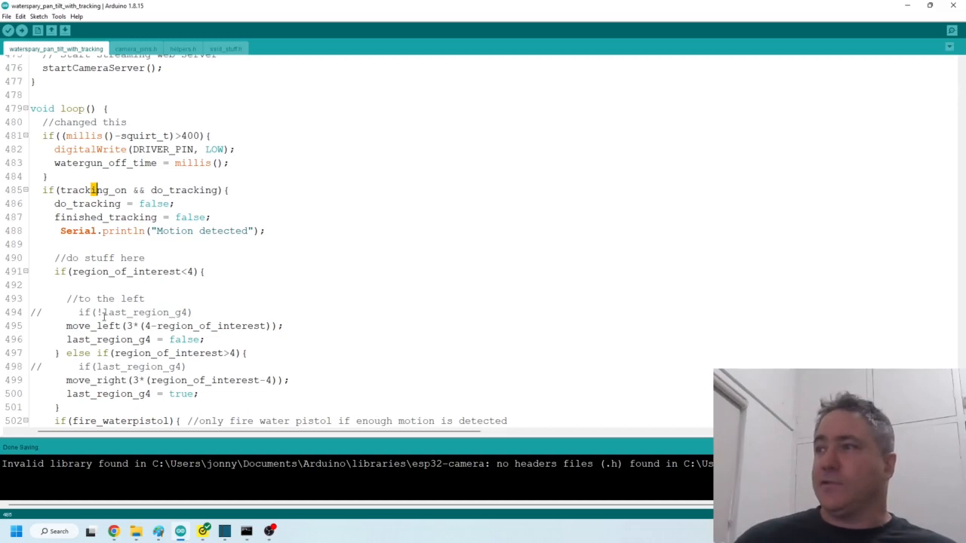
{"action": "double_click", "coordinate": [94, 325]}
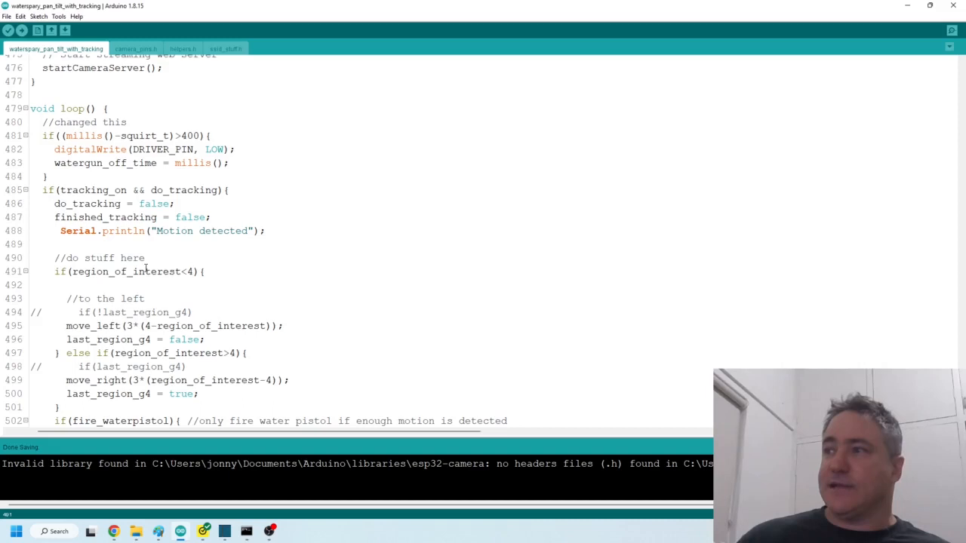
{"action": "double_click", "coordinate": [96, 299]}
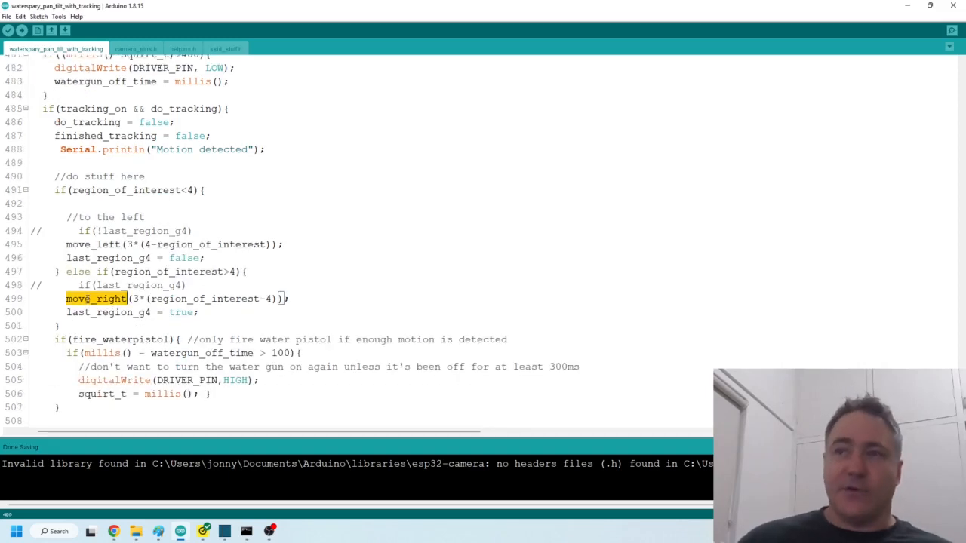